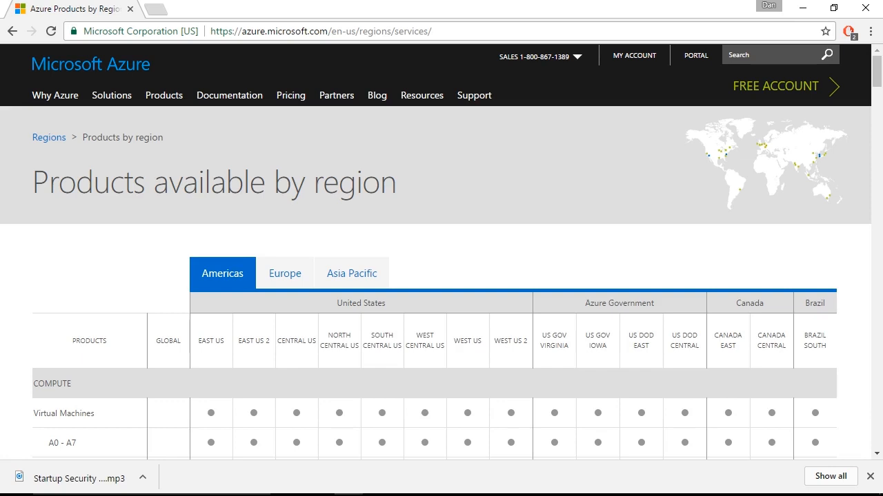
mouse_move(867, 473)
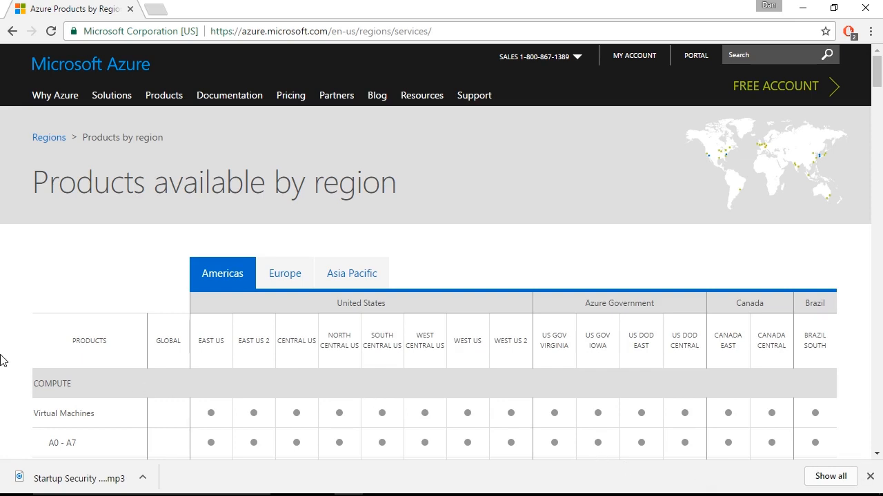
mouse_move(94, 351)
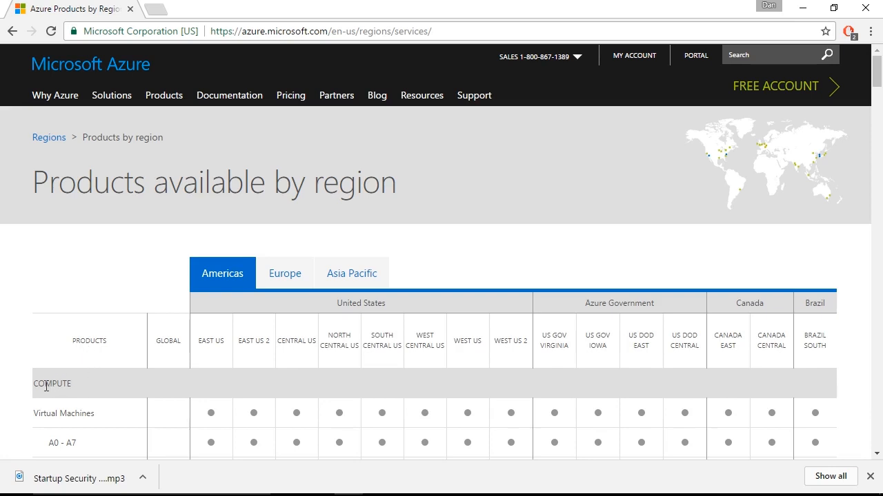
mouse_move(99, 417)
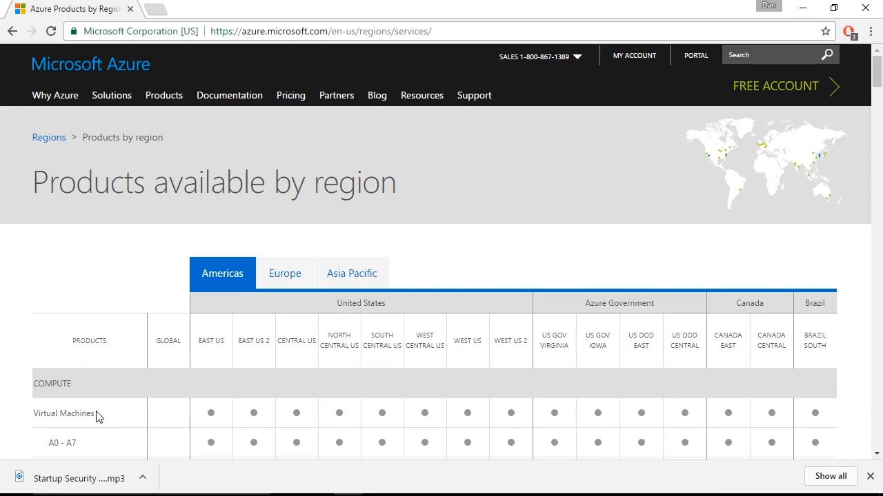
scroll("down", 3)
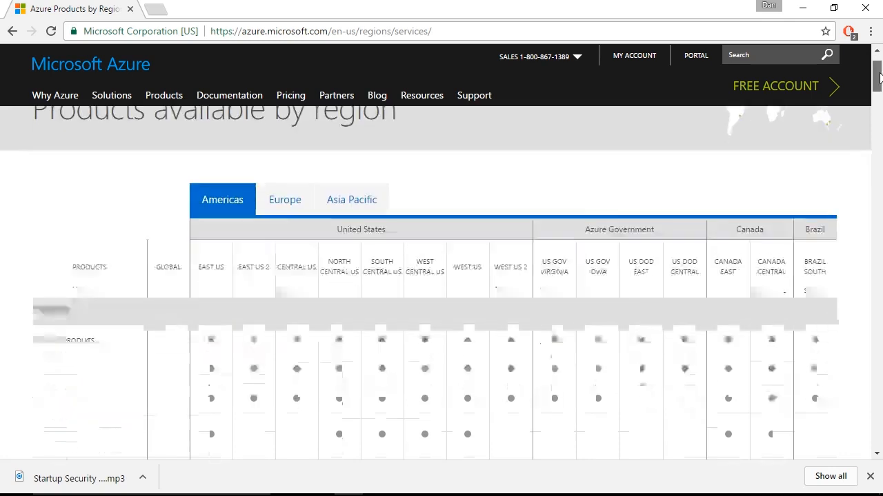
scroll("down", 3)
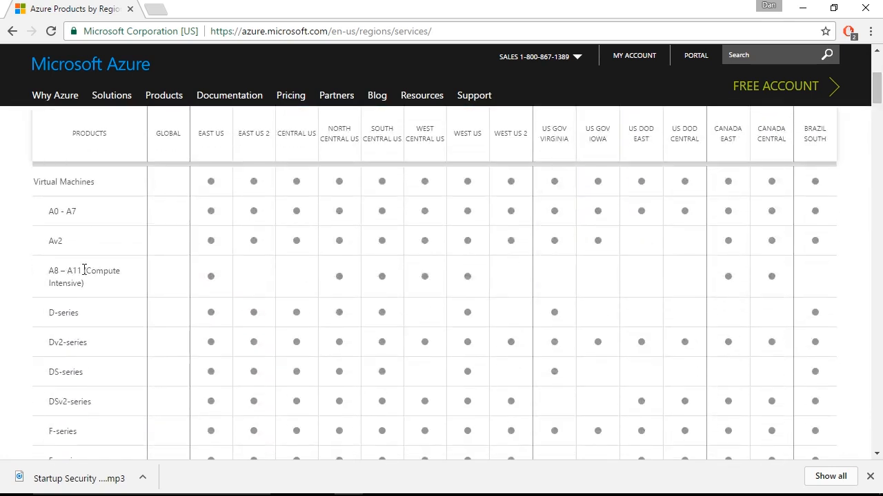
mouse_move(97, 286)
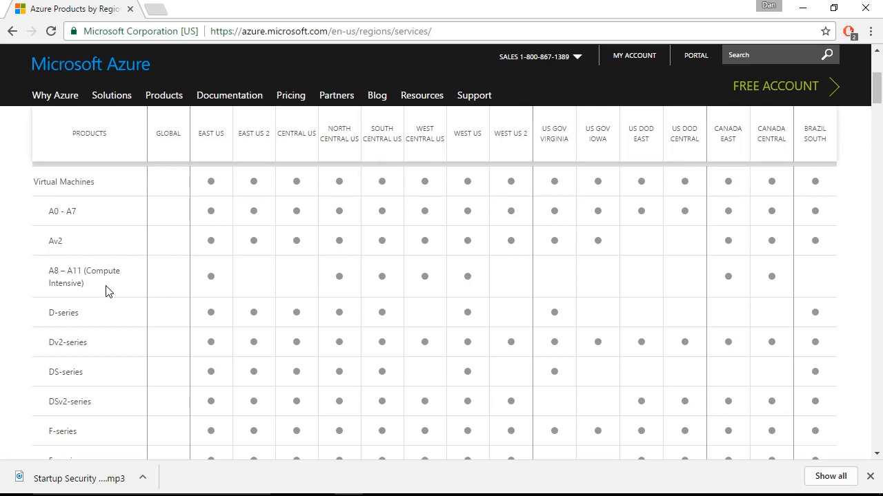
mouse_move(203, 294)
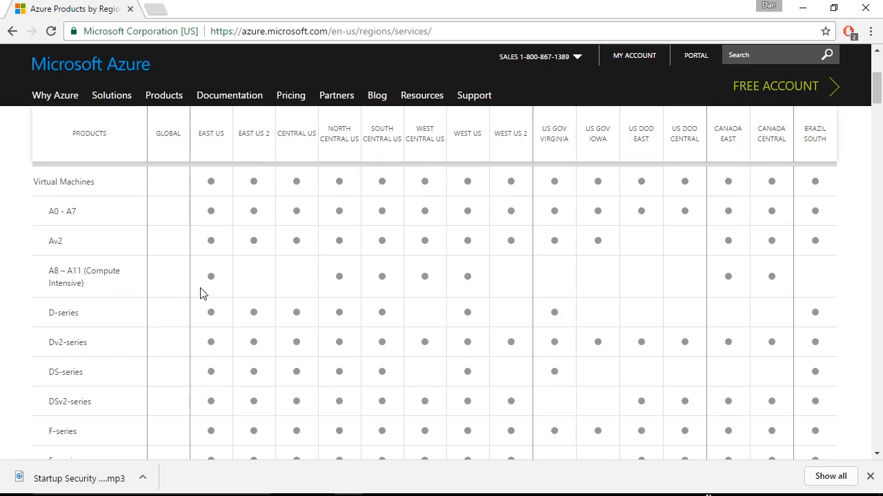
mouse_move(210, 268)
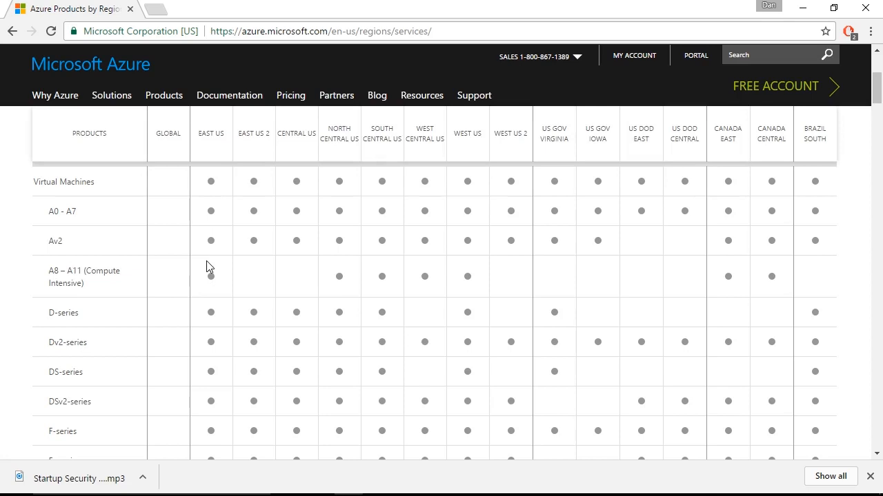
mouse_move(248, 206)
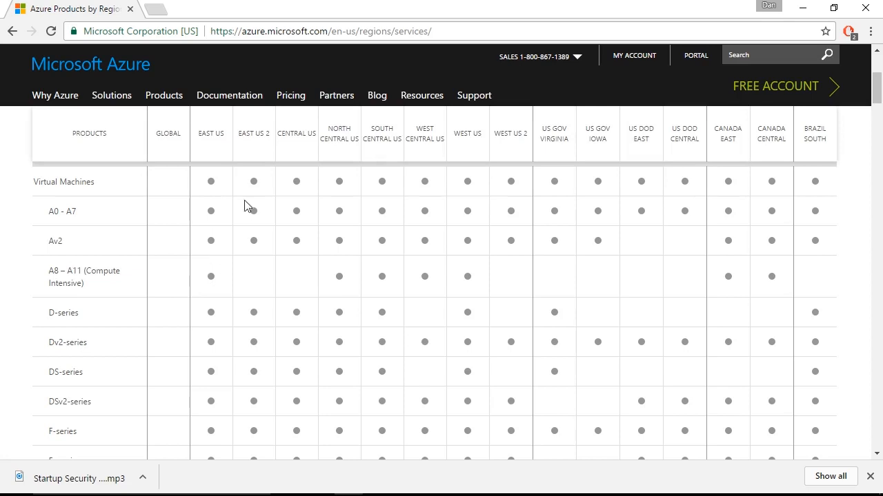
mouse_move(306, 284)
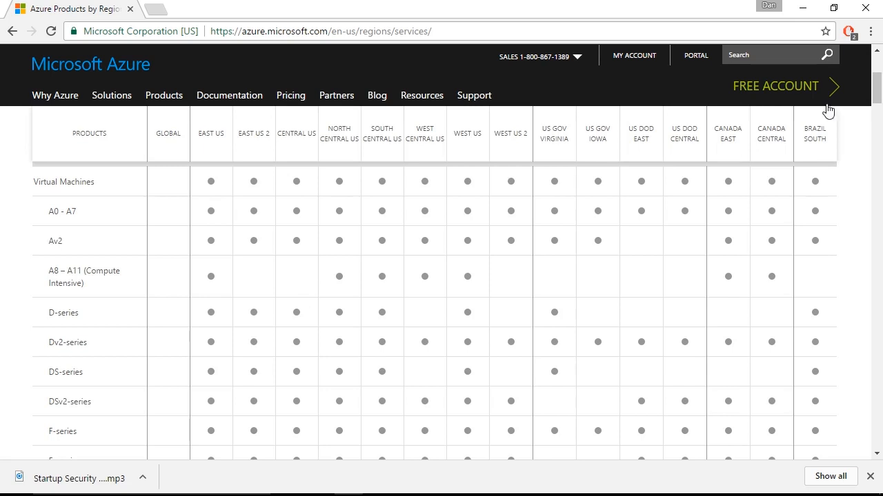
scroll("down", 3)
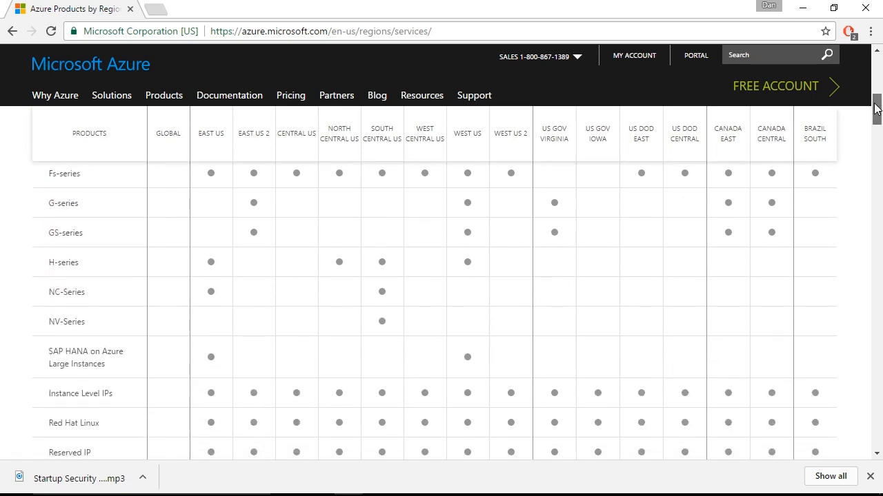
scroll("down", 3)
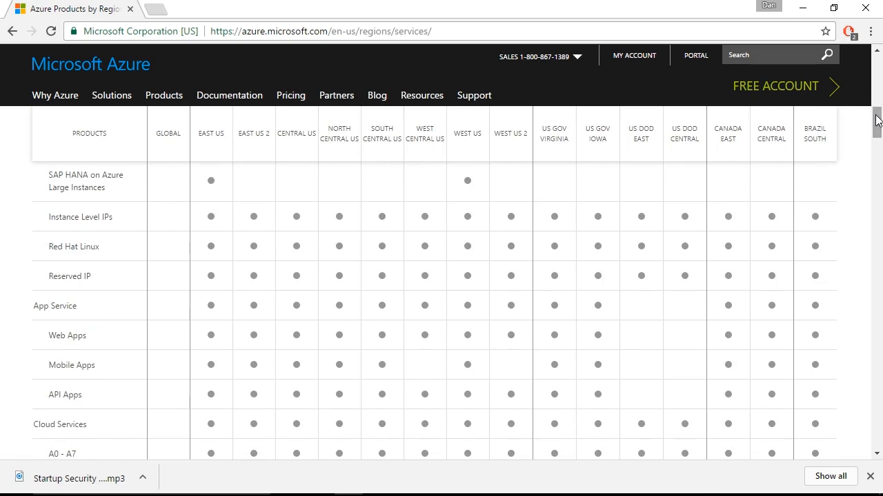
scroll("down", 3)
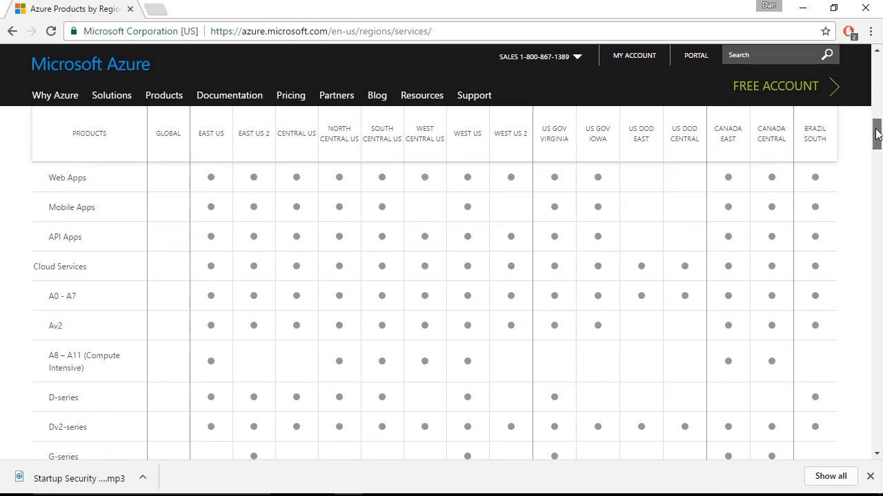
scroll("down", 3)
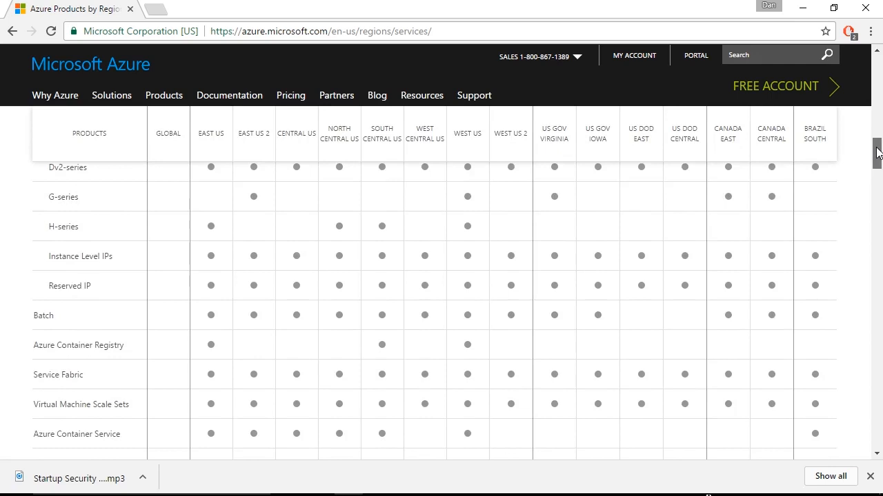
scroll("down", 3)
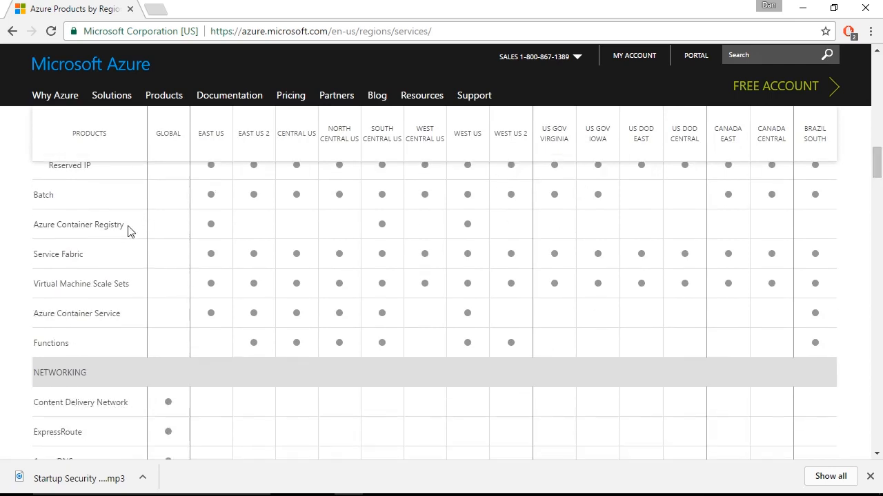
mouse_move(218, 232)
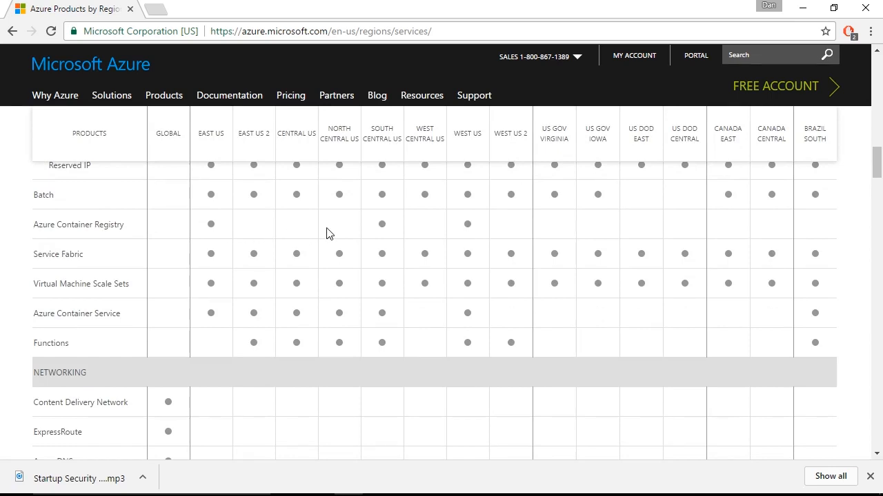
mouse_move(261, 230)
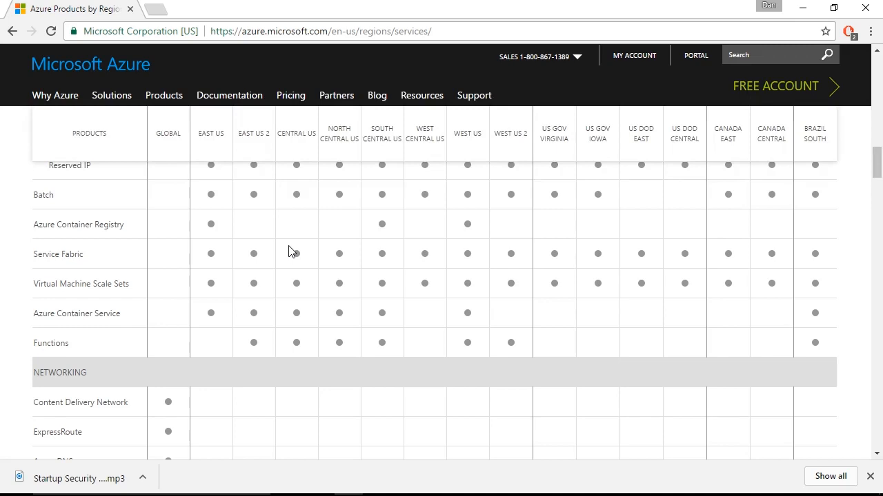
mouse_move(466, 301)
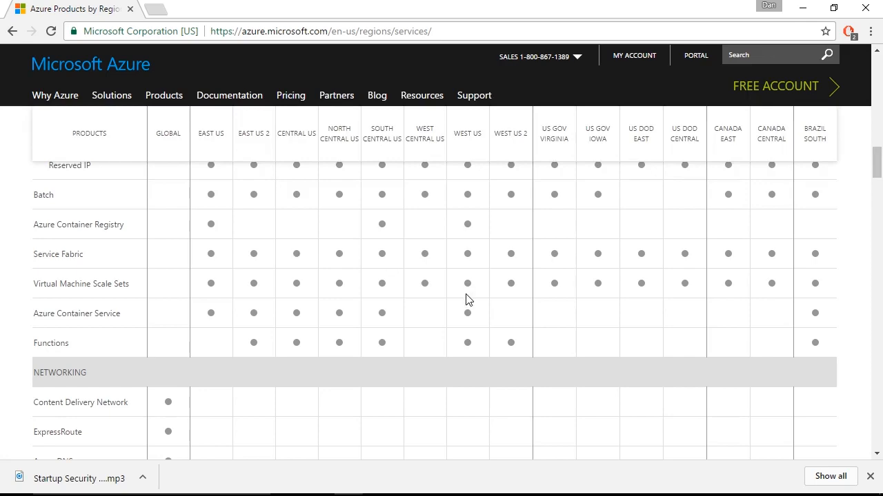